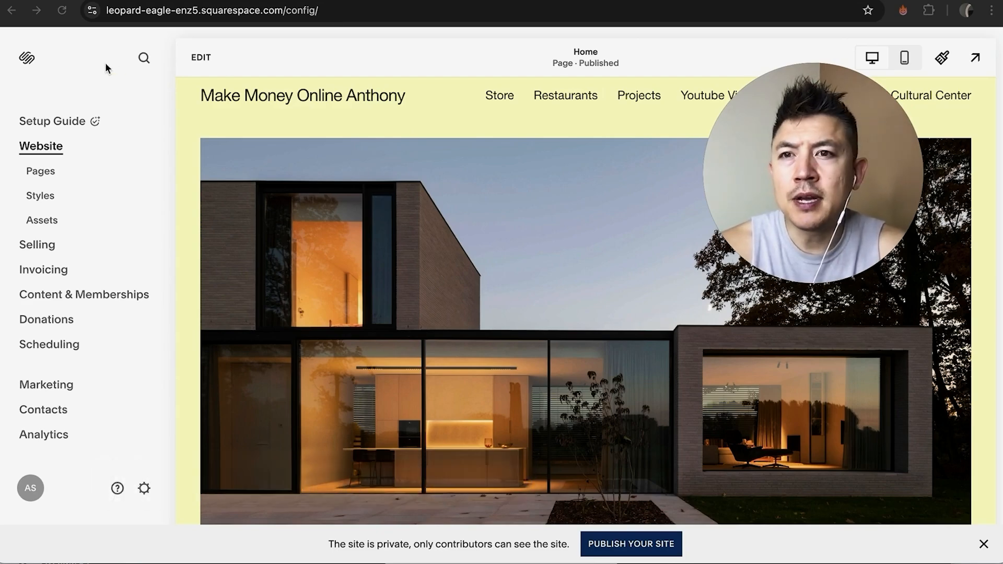
mouse_move(147, 76)
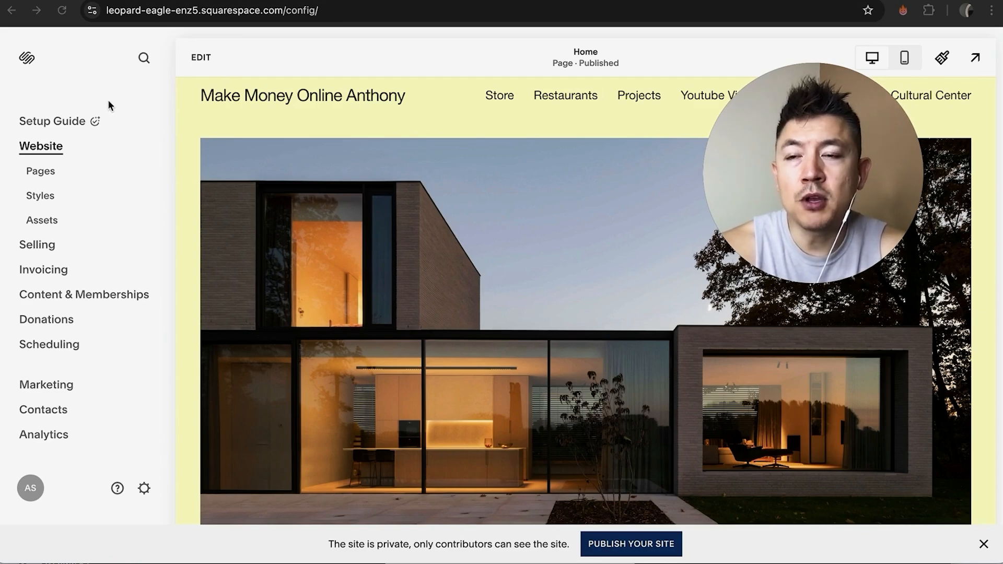
mouse_move(158, 481)
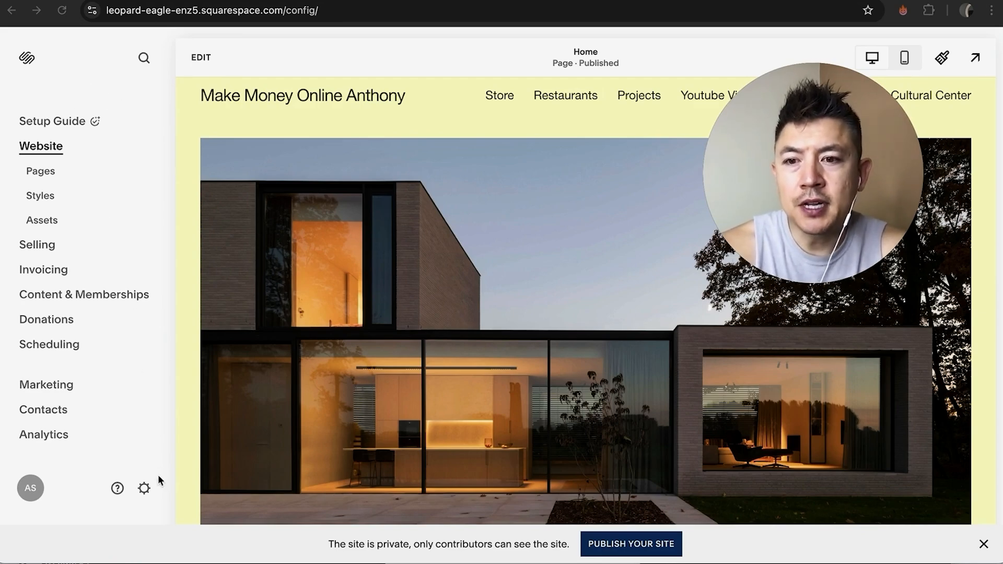
Go to the site Settings and show the Selling section
click(144, 488)
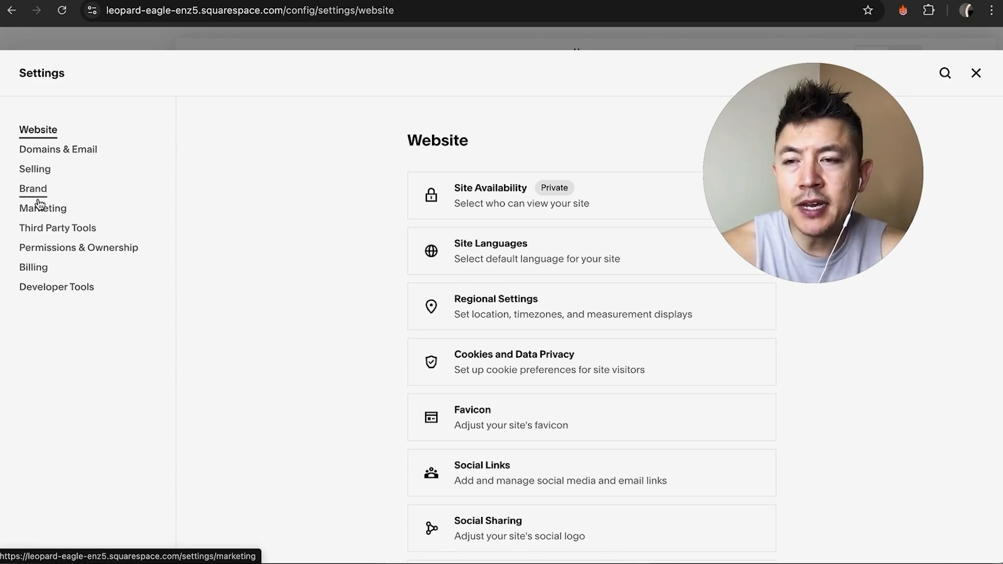
click(34, 169)
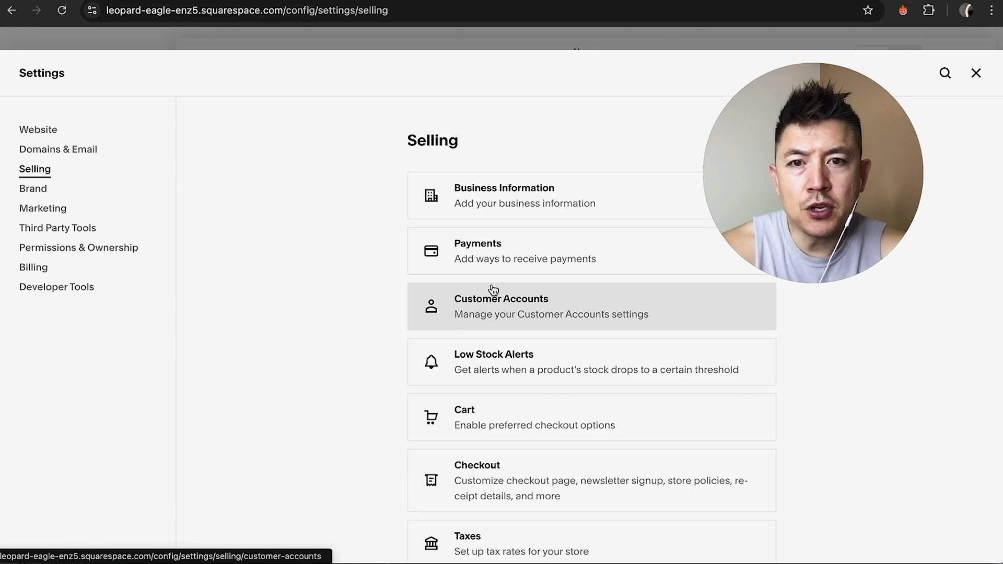
mouse_move(476, 251)
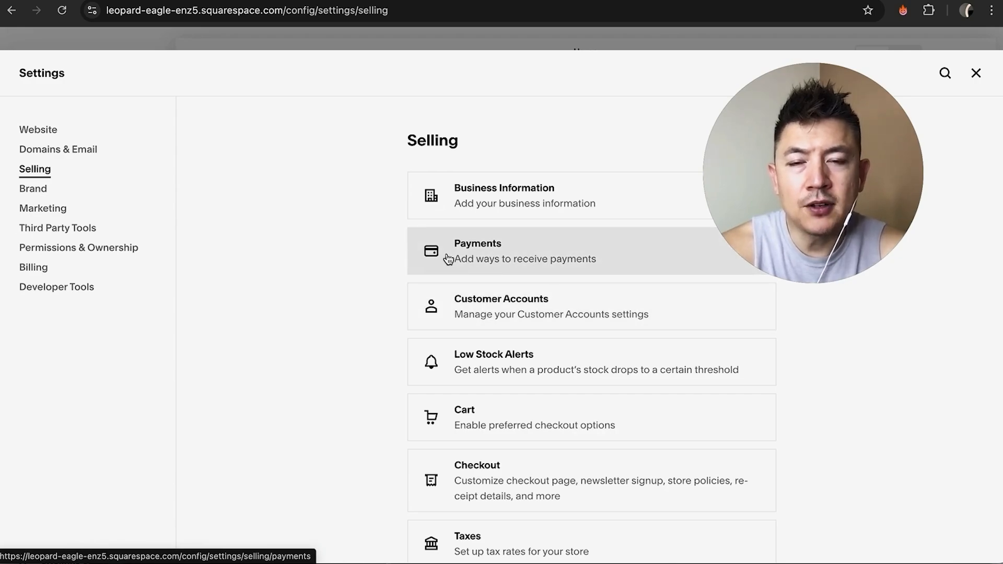
Show the Payments settings down to the Point of Sale section listing Square as connected
click(525, 250)
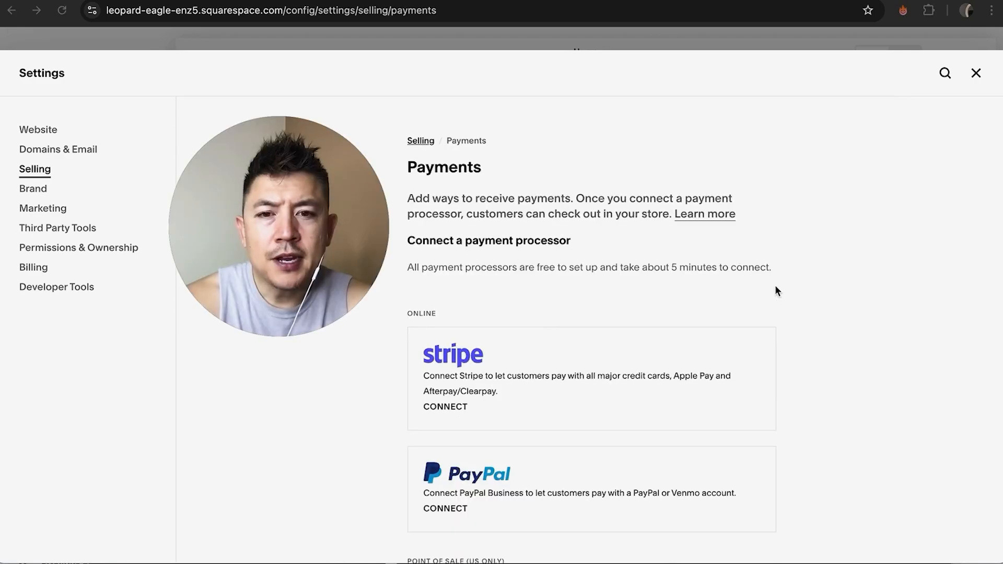
scroll(down, 3)
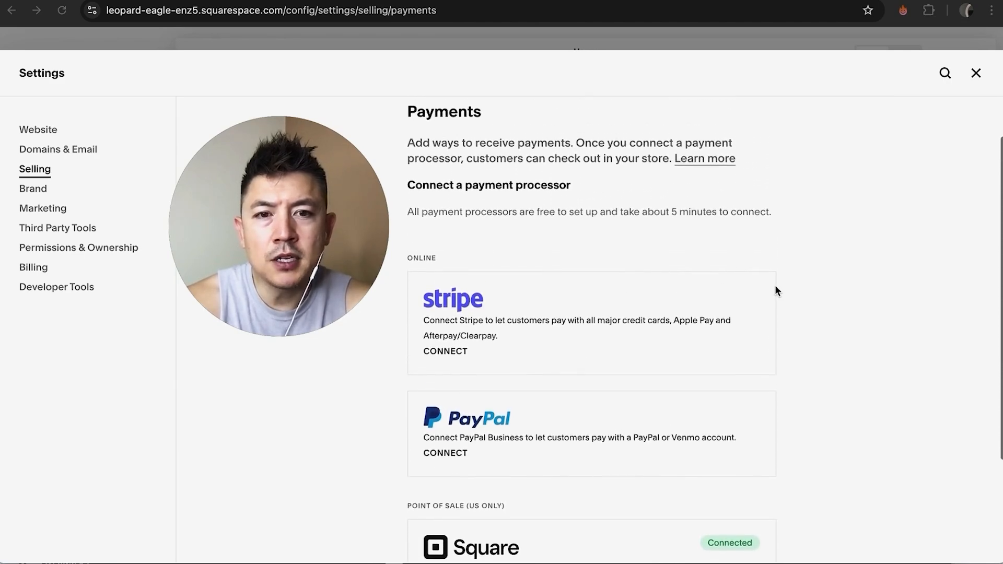
scroll(down, 3)
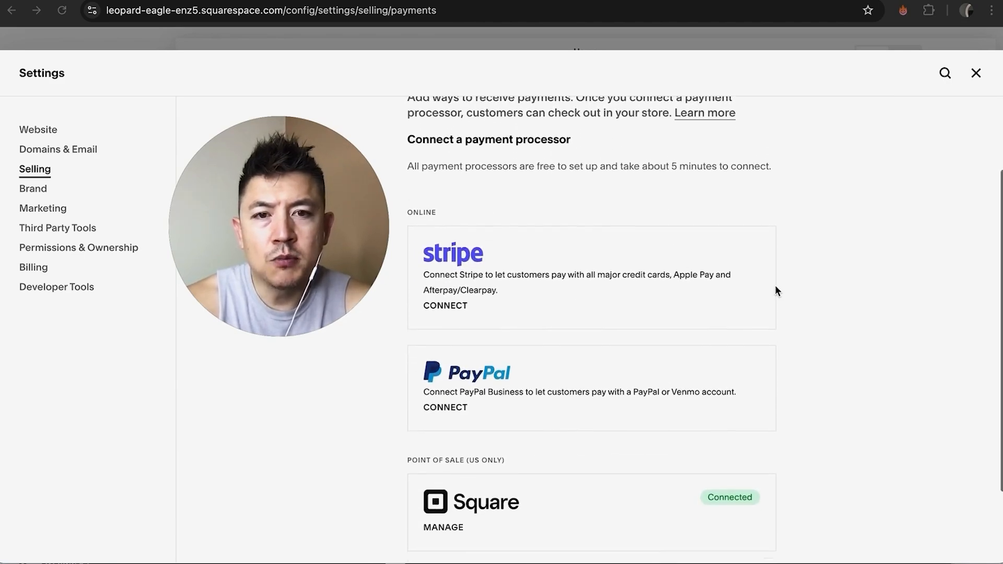
scroll(down, 3)
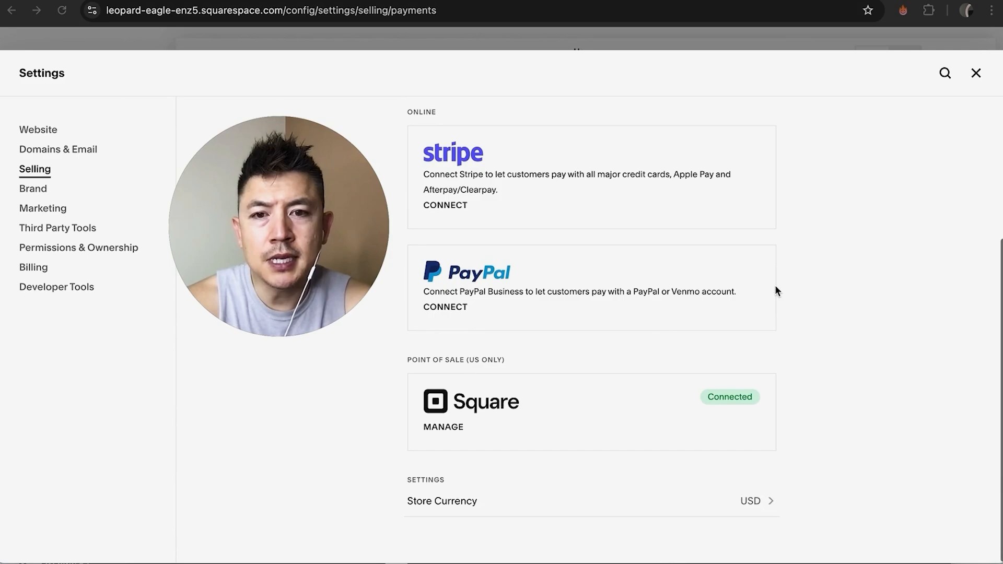
mouse_move(481, 421)
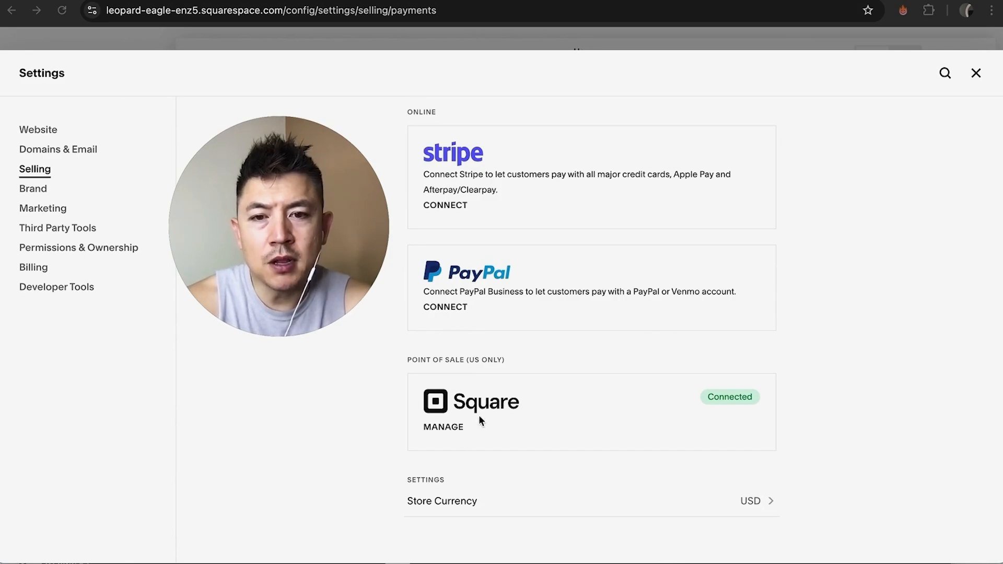
Manage the connected Square account to reach its settings page
click(443, 426)
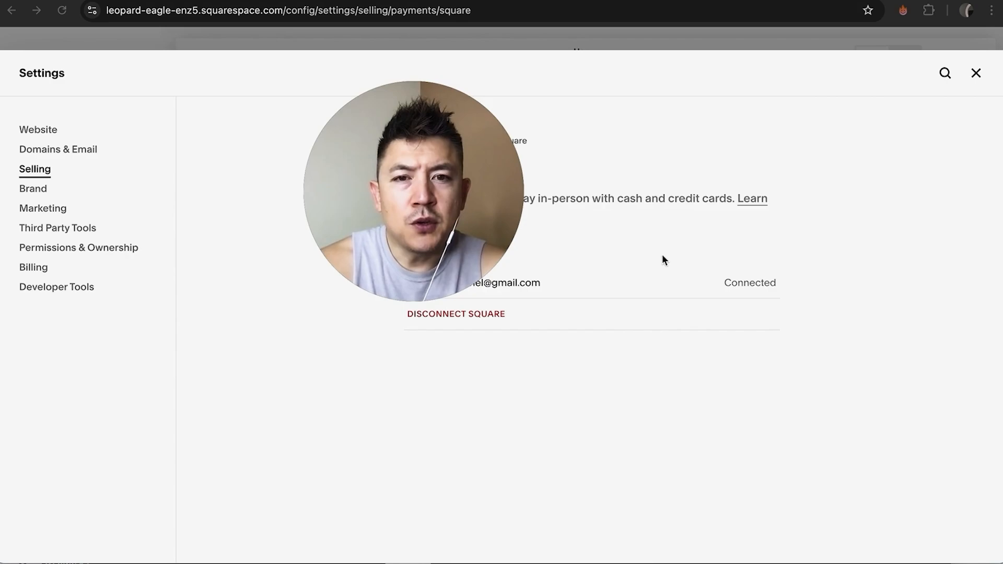
mouse_move(734, 171)
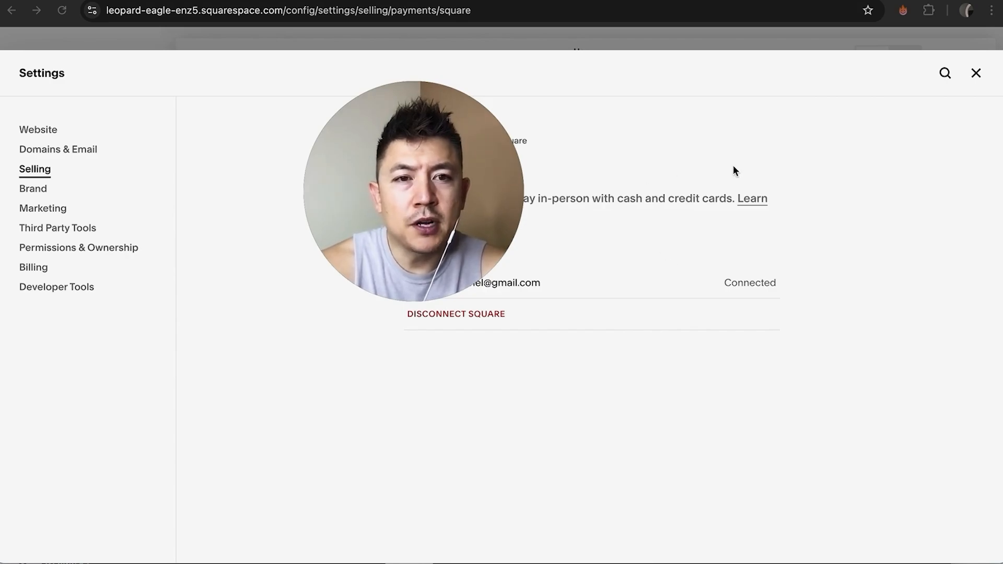
mouse_move(604, 219)
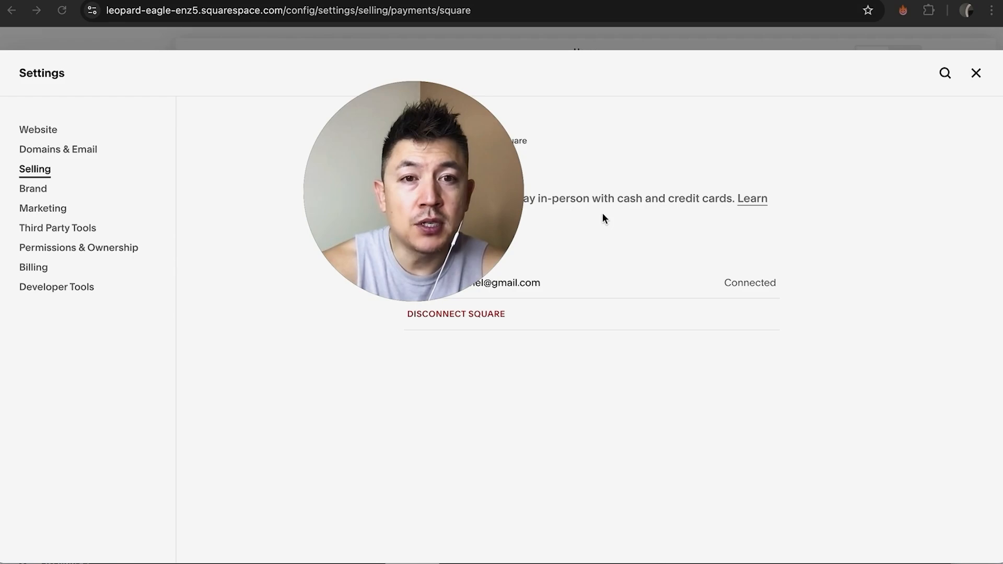
mouse_move(688, 234)
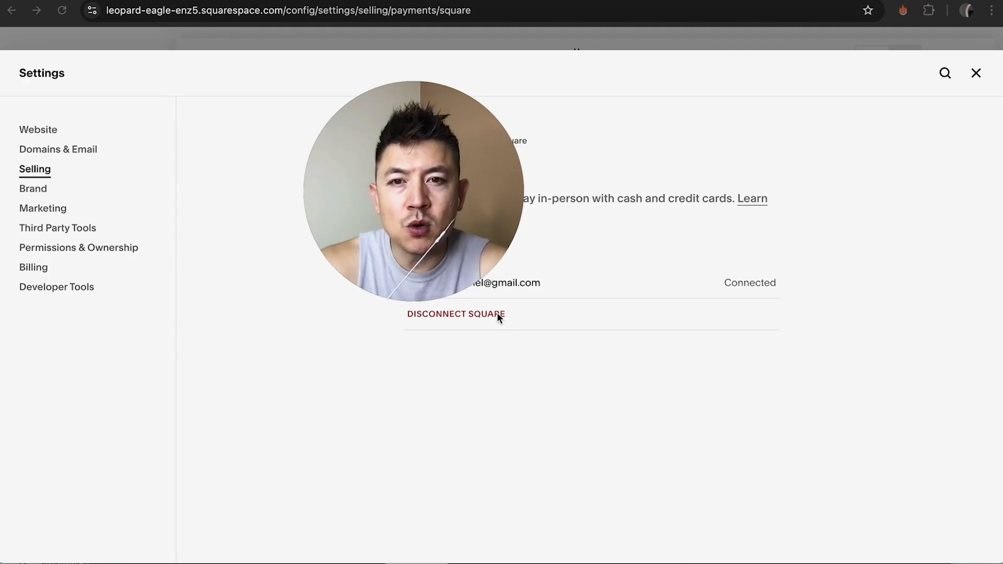
Disconnect Square and confirm its removal in the 'Are you sure?' prompt
click(455, 315)
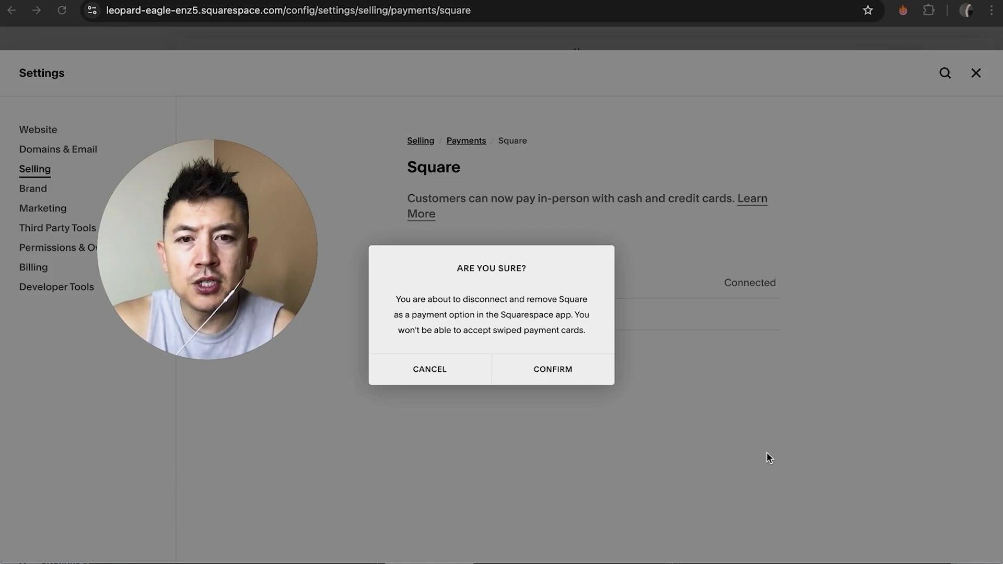
mouse_move(727, 311)
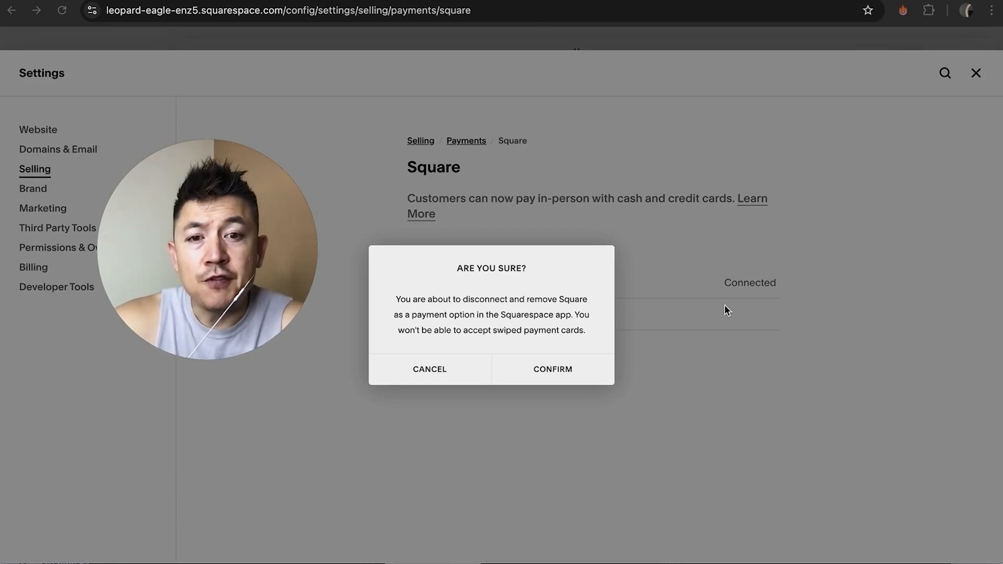
click(552, 369)
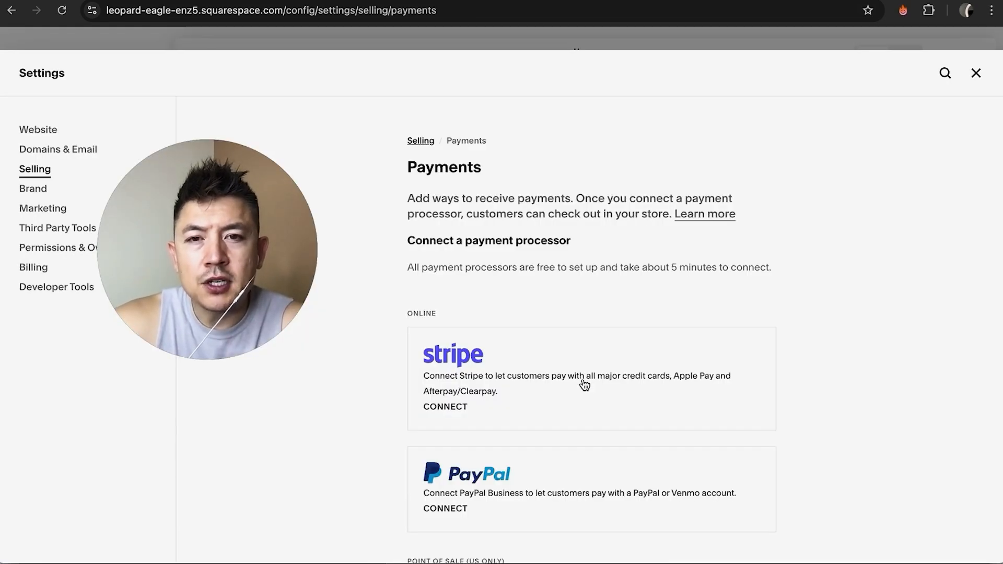
Scroll the Payments page to the Point of Sale section showing Square with Connect
scroll(down, 3)
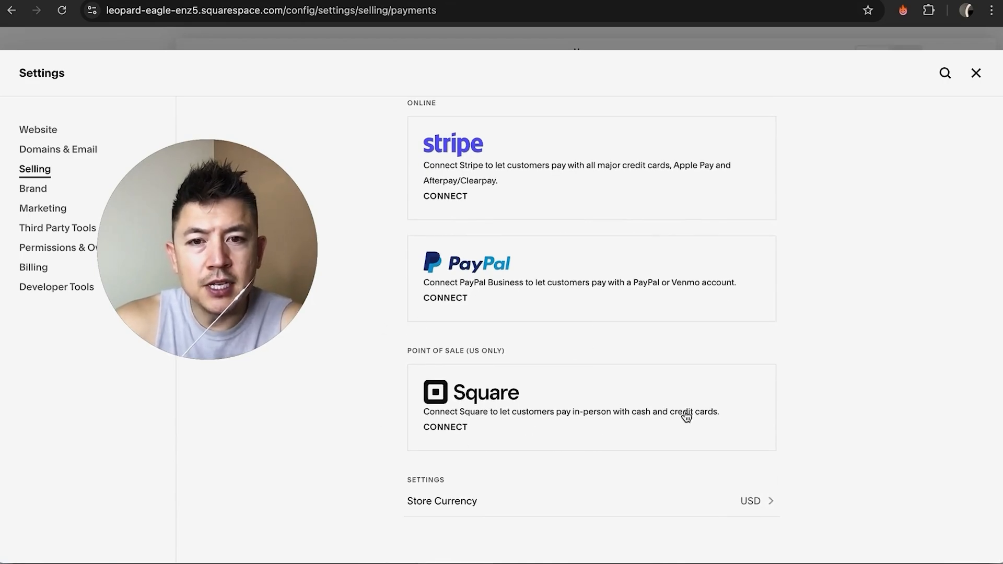
mouse_move(384, 436)
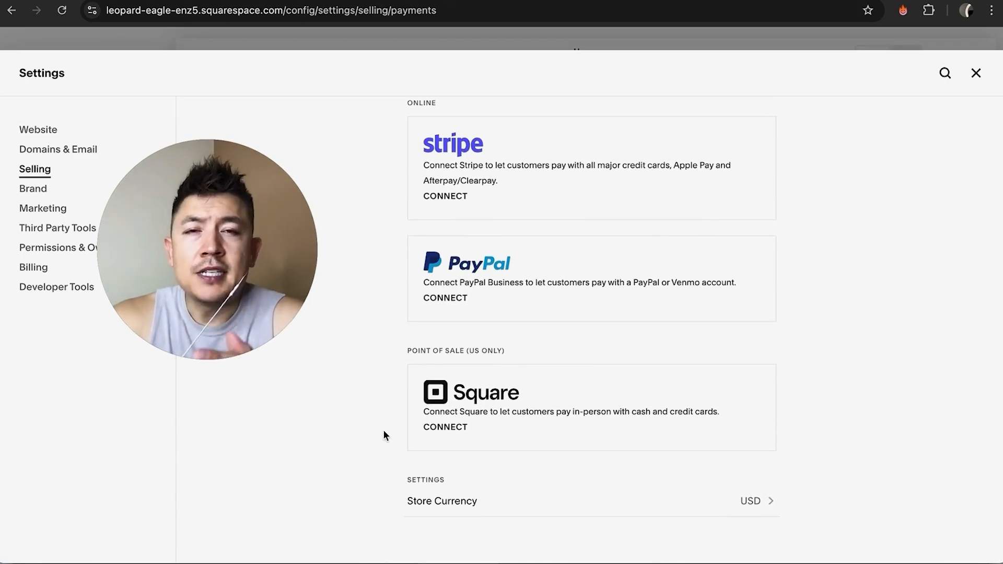